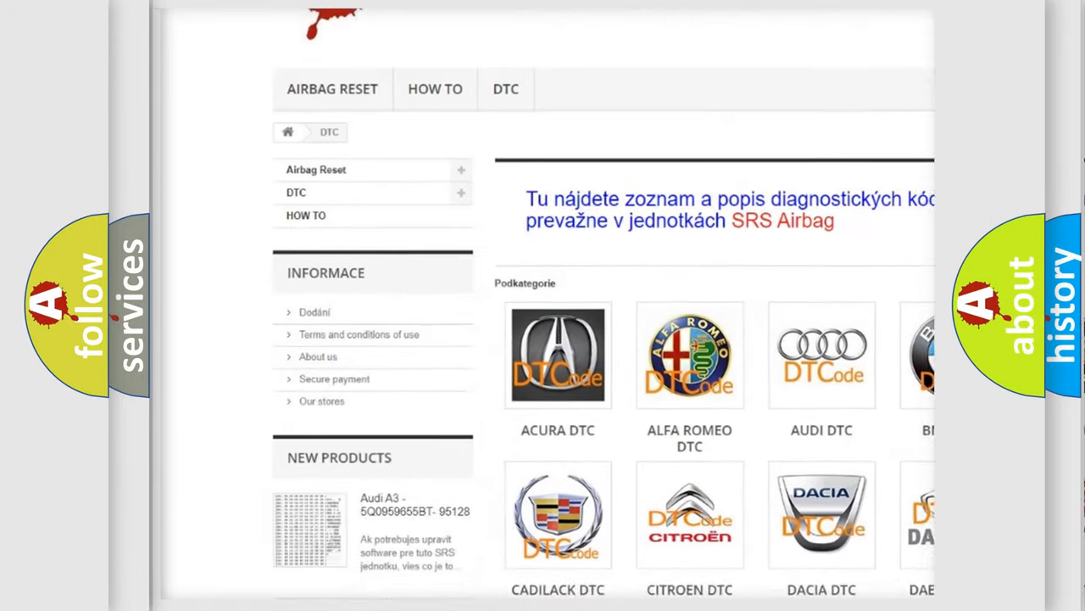
{"action": "scroll", "scroll_direction": "down", "scroll_amount": 3}
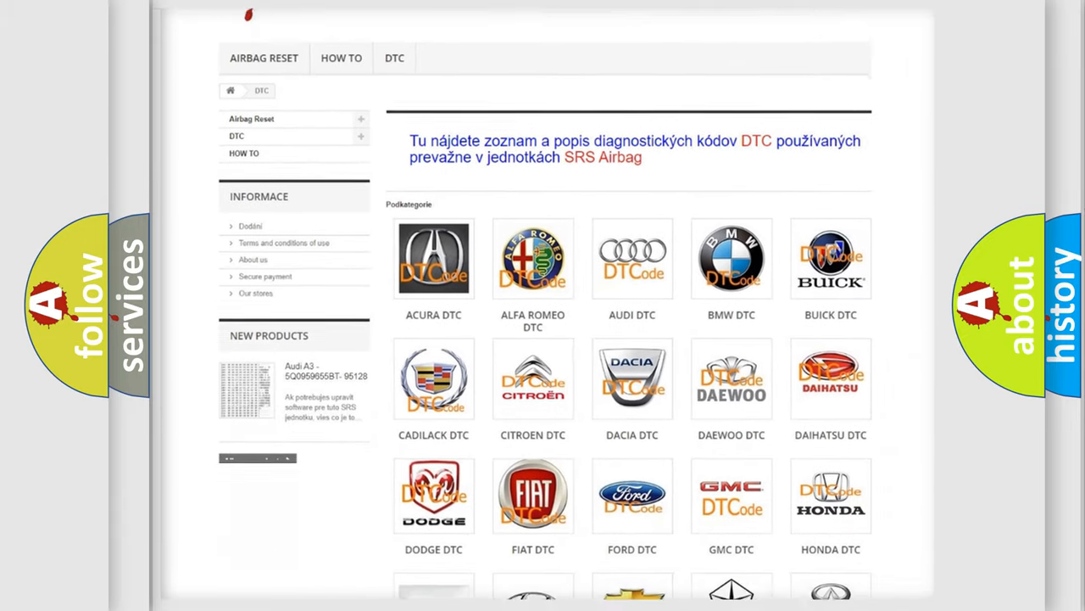
{"action": "scroll", "scroll_direction": "down", "scroll_amount": 3}
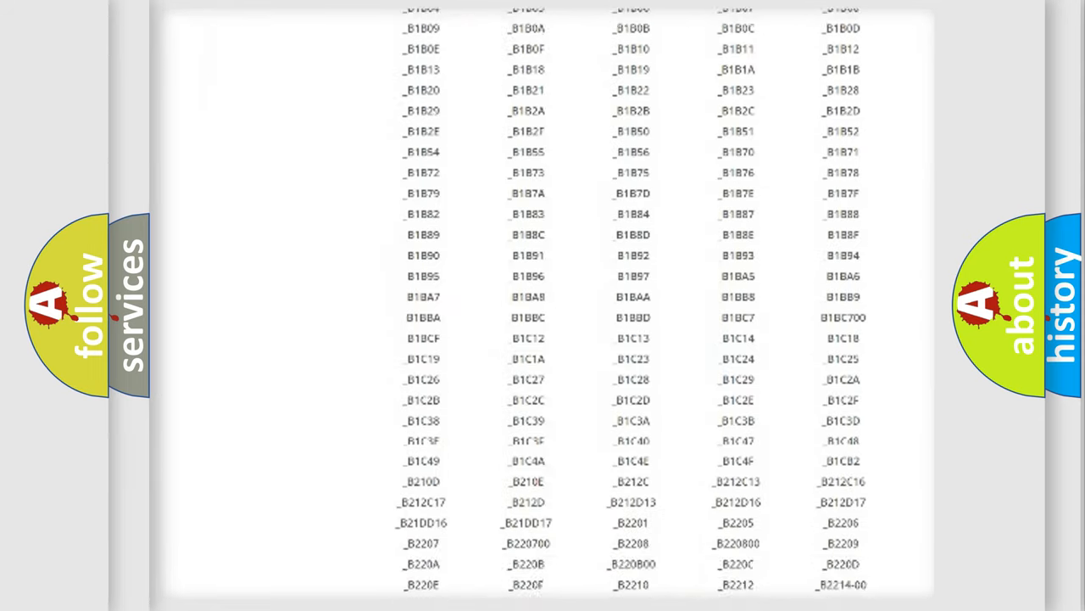
{"action": "scroll", "scroll_direction": "down", "scroll_amount": 3}
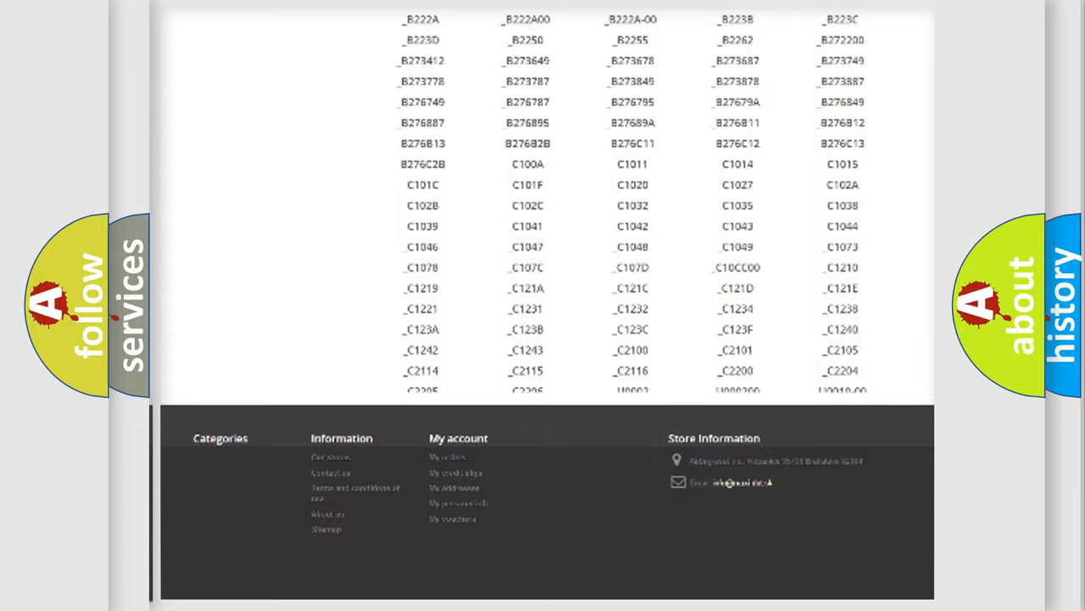